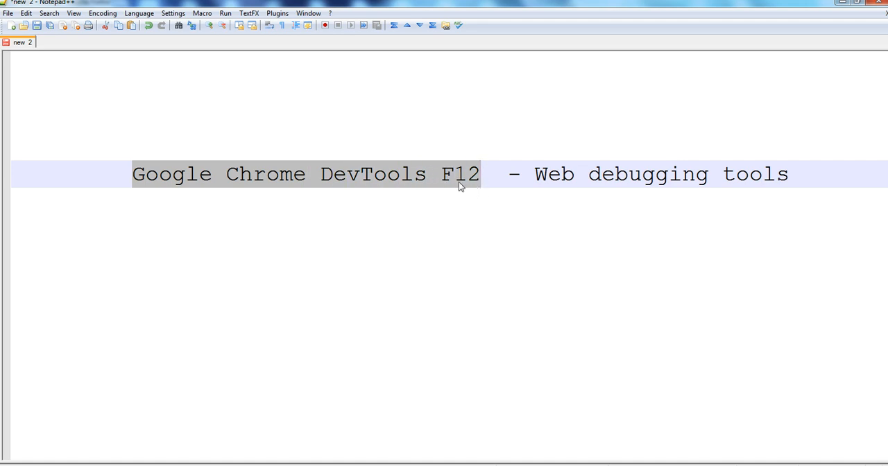
# Highlight words in the Notepad++ title note, then bring up DevTools on google.ca with F12
pyautogui.doubleClick(554, 175)
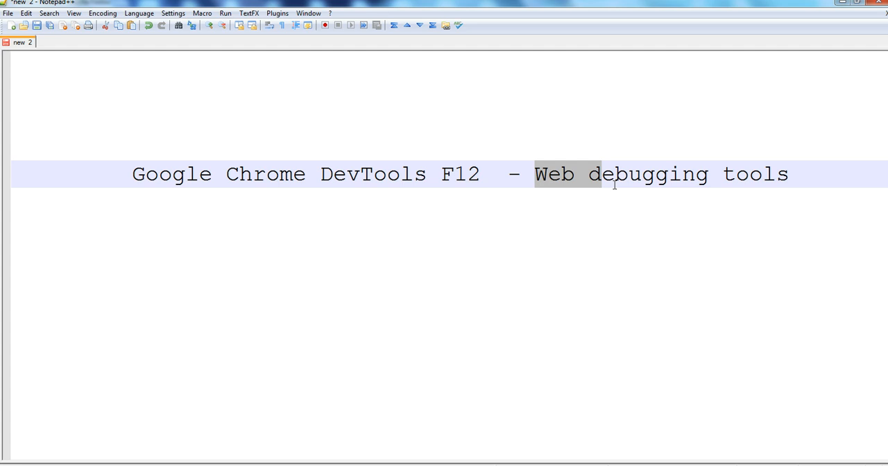
pyautogui.moveTo(600, 175); pyautogui.dragTo(721, 175)
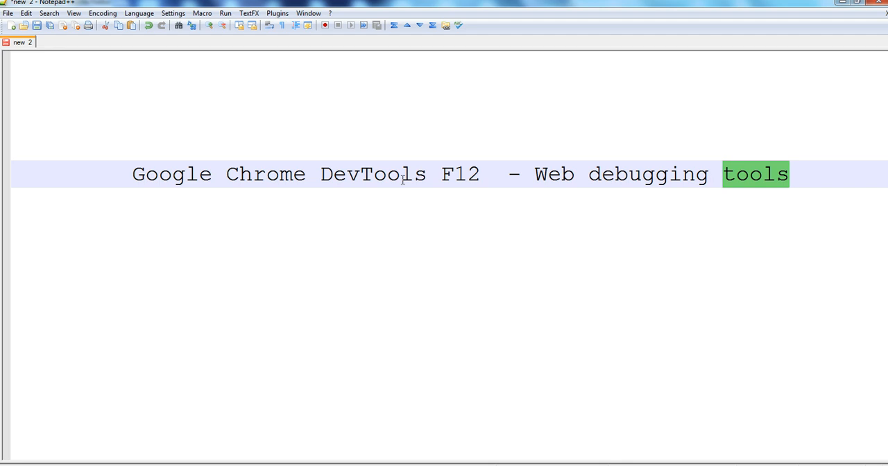
pyautogui.doubleClick(460, 175)
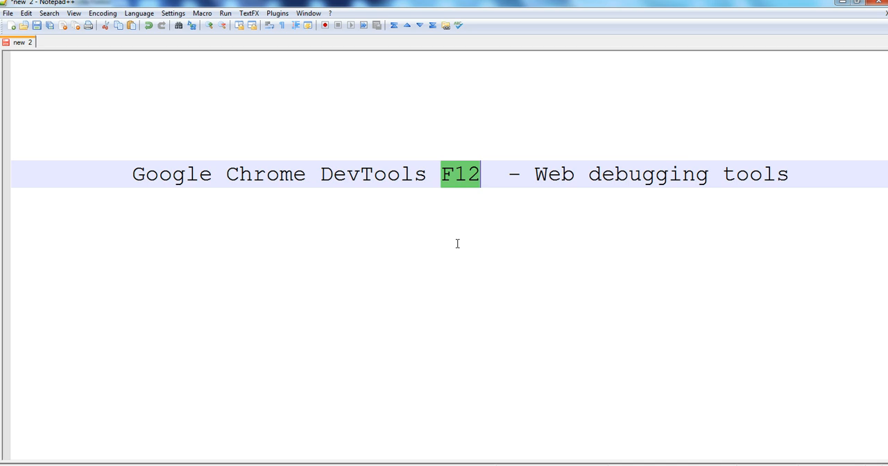
pyautogui.moveTo(236, 183)
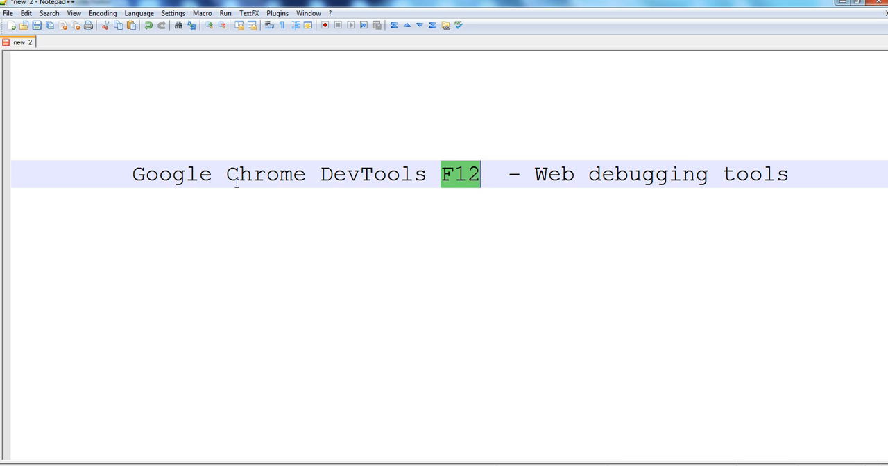
pyautogui.moveTo(236, 183)
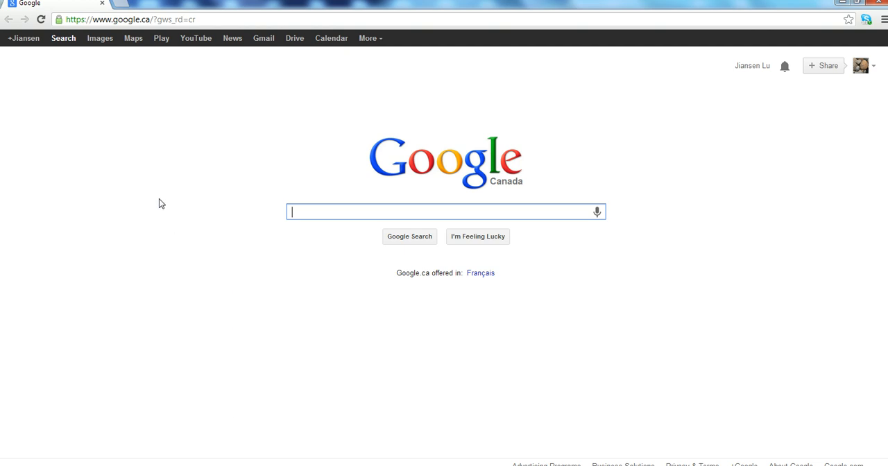
pyautogui.moveTo(136, 187)
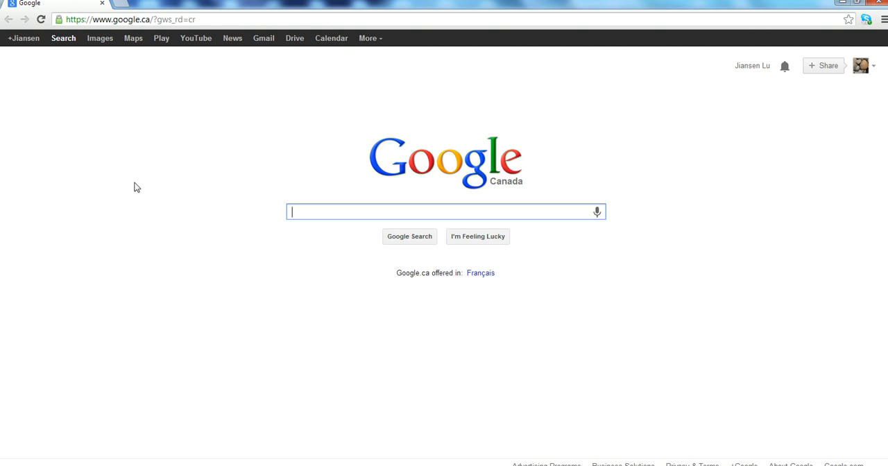
pyautogui.press('F12')
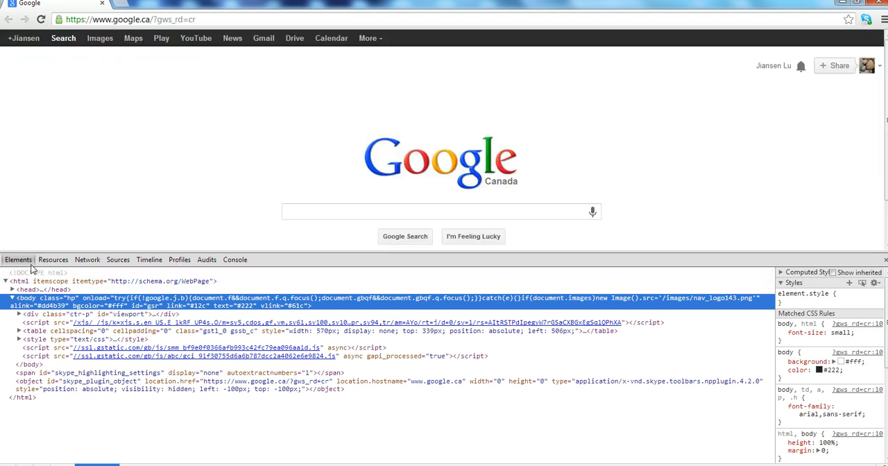
pyautogui.moveTo(118, 264)
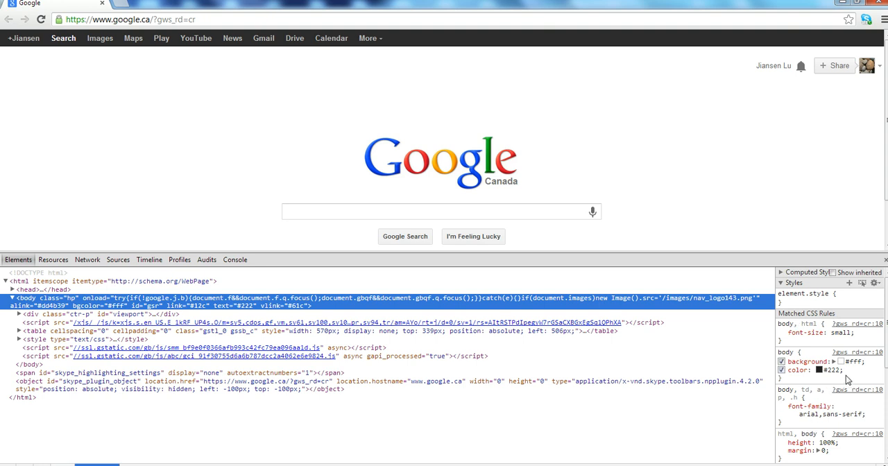
pyautogui.moveTo(622, 182)
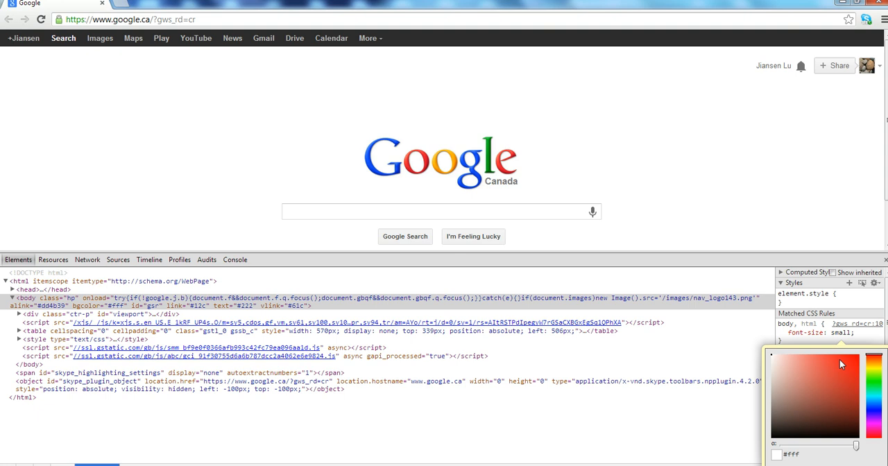
# Pick red #D33131 for the body background in the colour picker and dismiss it
pyautogui.click(840, 373)
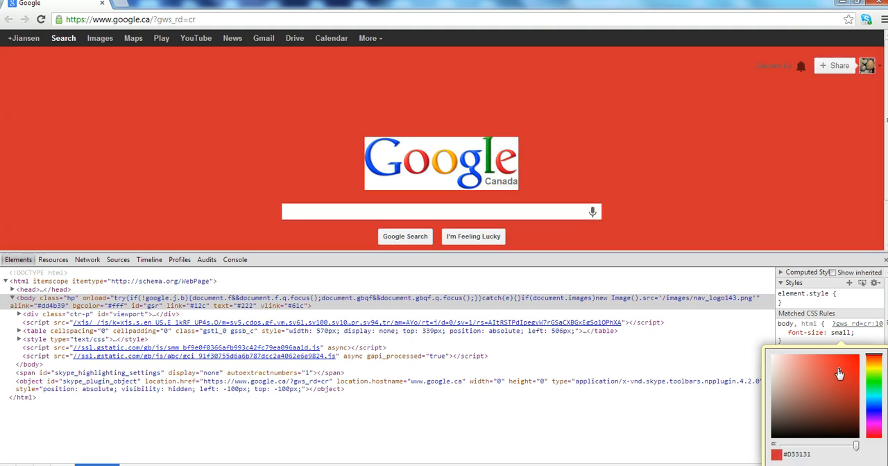
pyautogui.moveTo(659, 262)
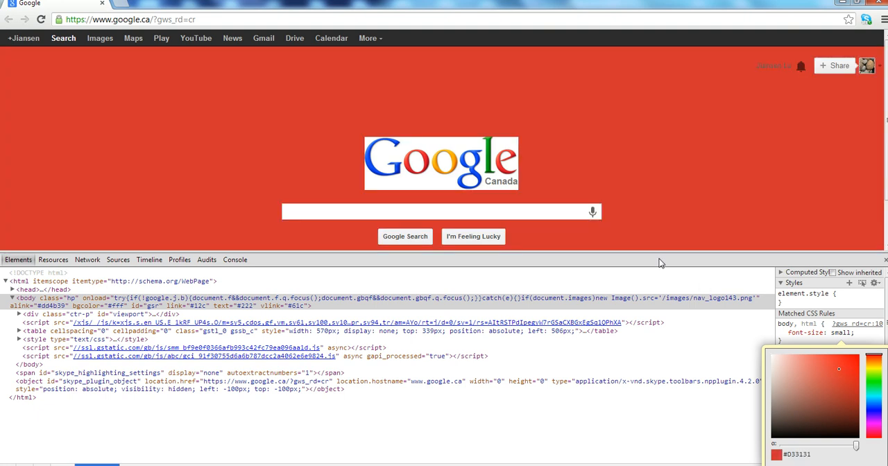
pyautogui.click(25, 297)
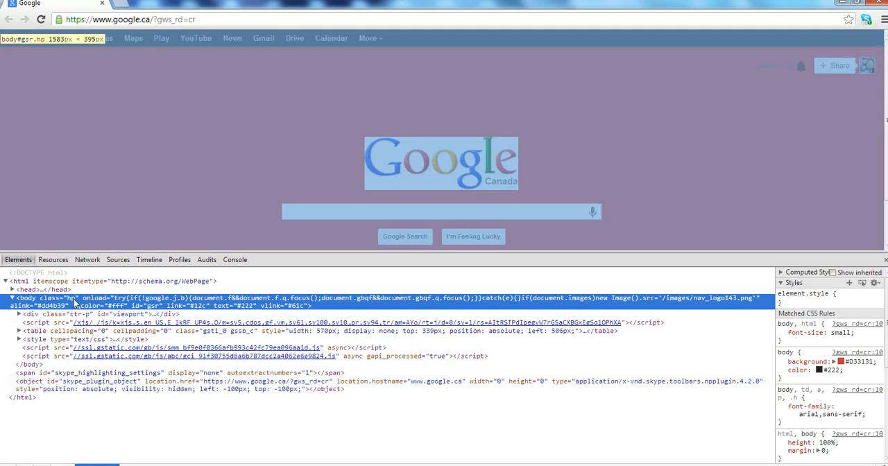
# Delete the body element and bring up node actions for the Skype plugin object
pyautogui.rightClick(75, 303)
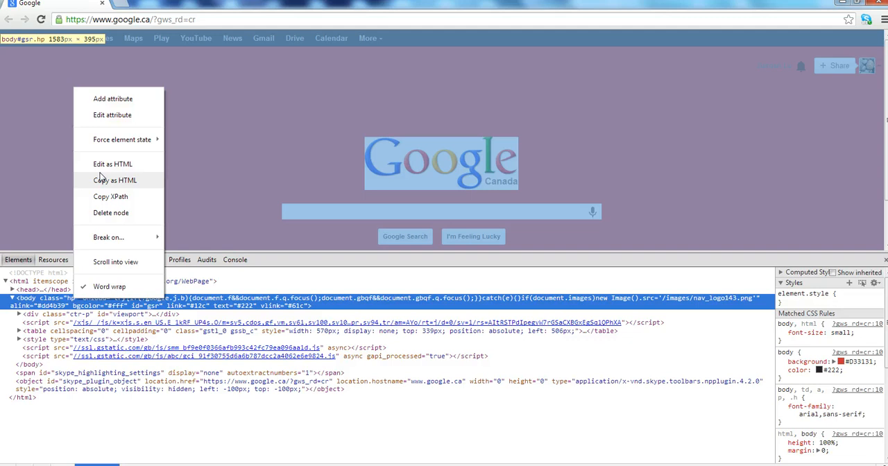
pyautogui.moveTo(111, 164)
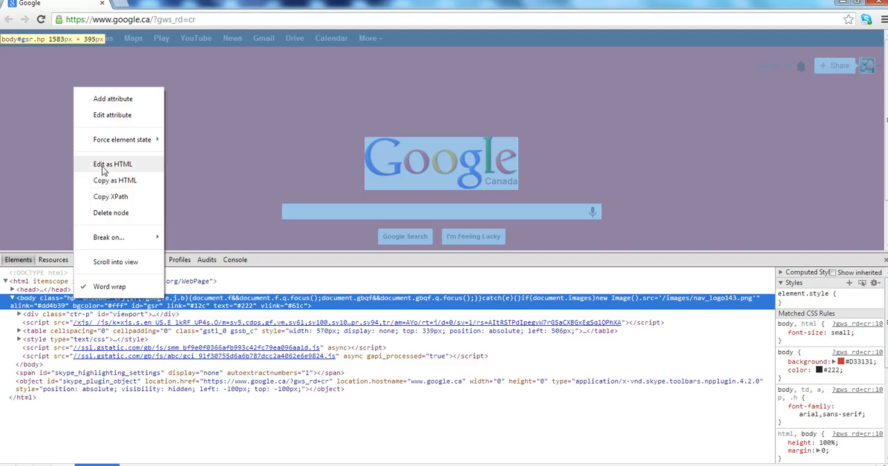
pyautogui.moveTo(111, 217)
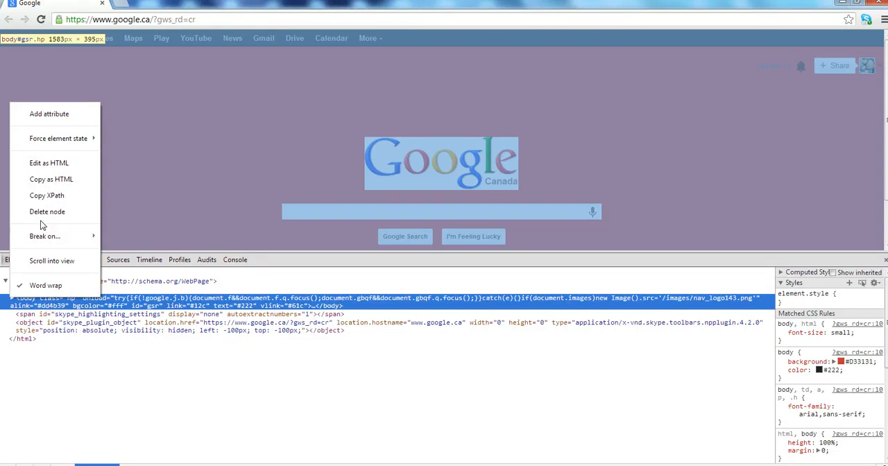
pyautogui.click(47, 211)
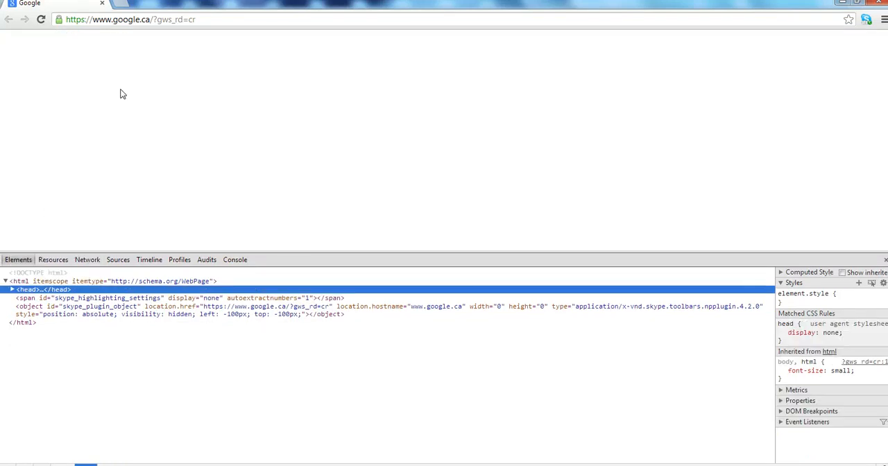
pyautogui.moveTo(466, 126)
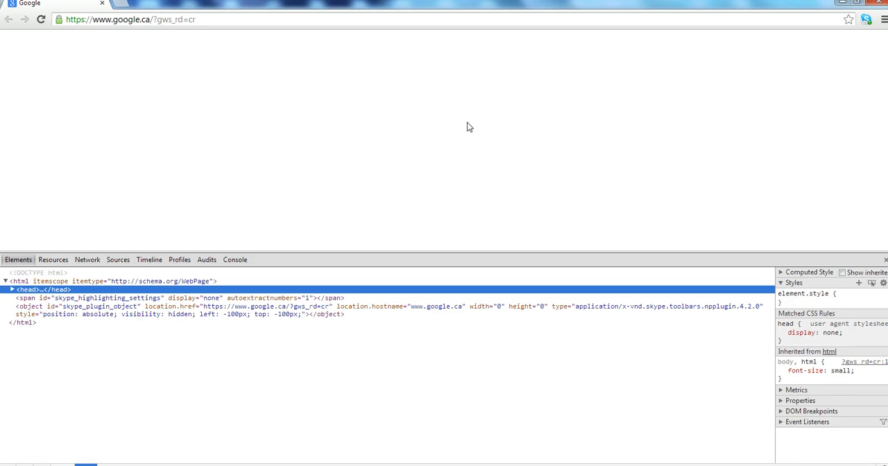
pyautogui.click(70, 311)
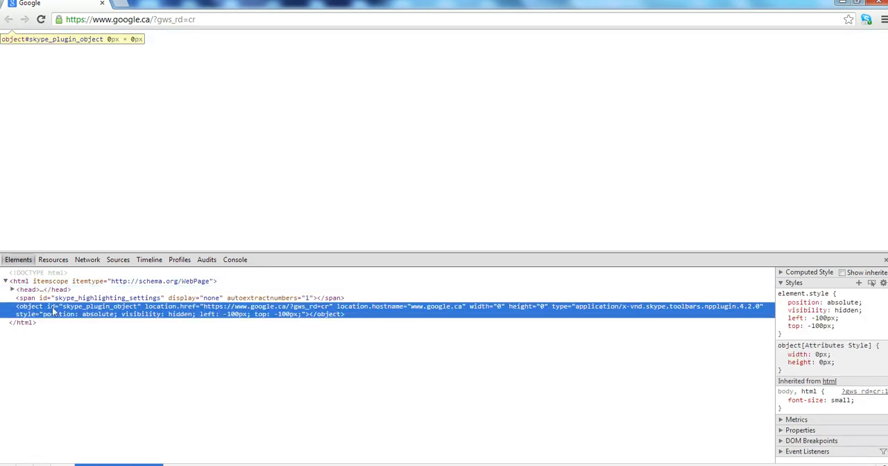
pyautogui.rightClick(55, 314)
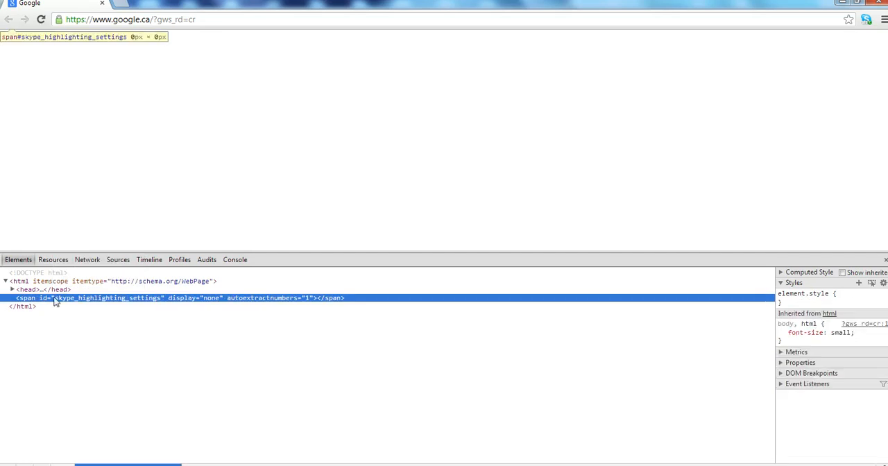
# Delete the highlighting settings span and bring up node actions for the head element
pyautogui.rightClick(55, 297)
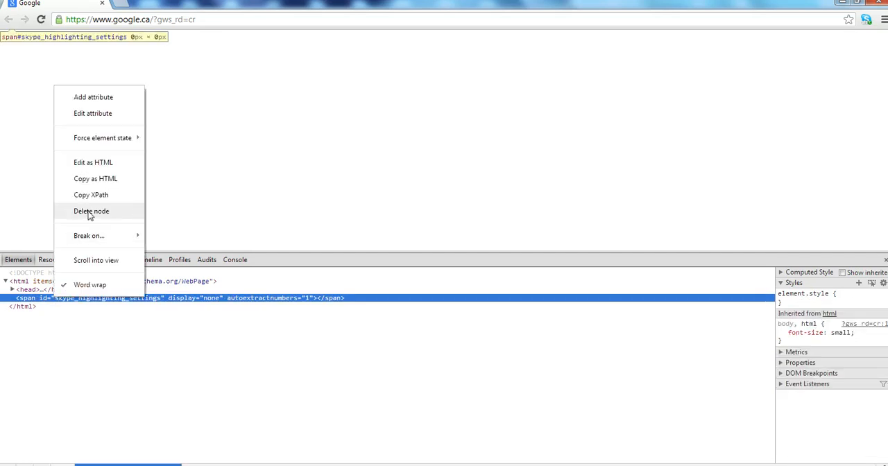
pyautogui.click(92, 211)
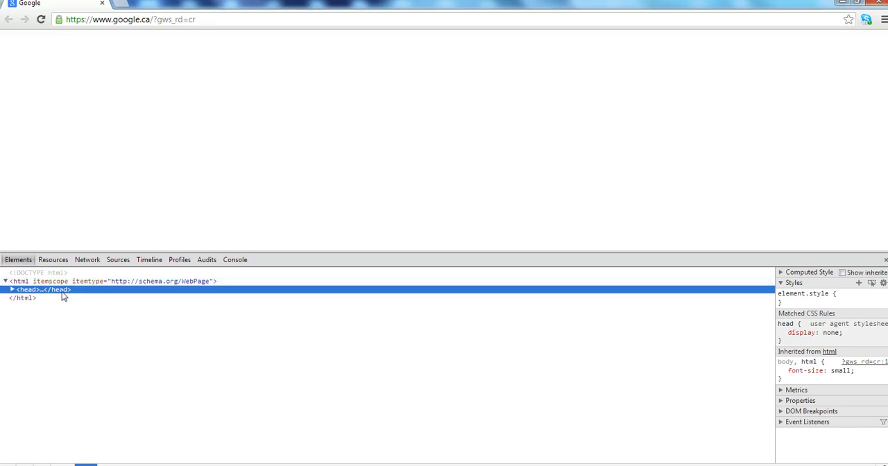
pyautogui.rightClick(62, 289)
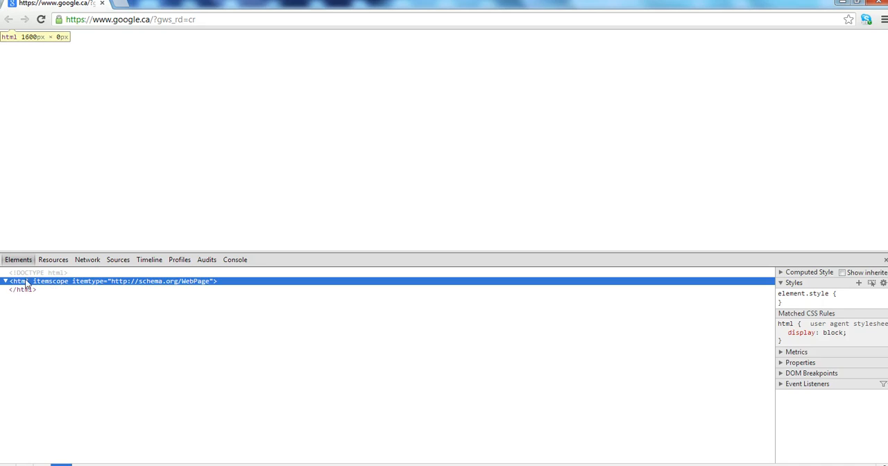
# Edit the html element as HTML, entering a body element containing 'test'
pyautogui.rightClick(17, 281)
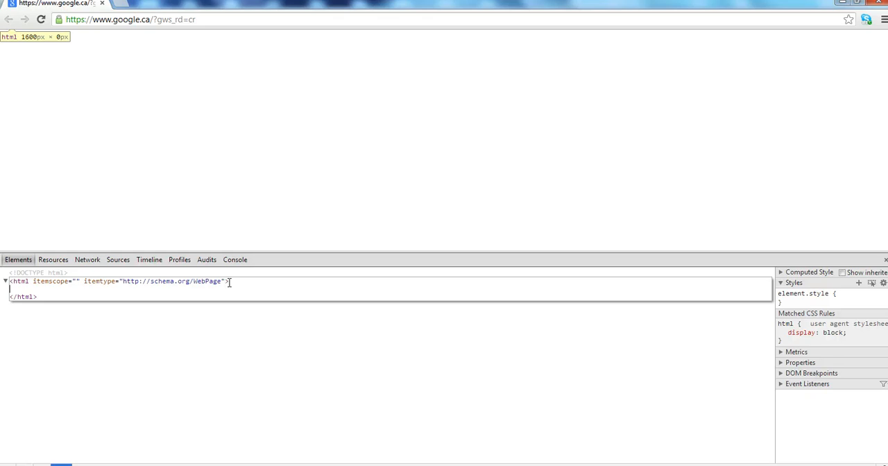
pyautogui.write('<bod')
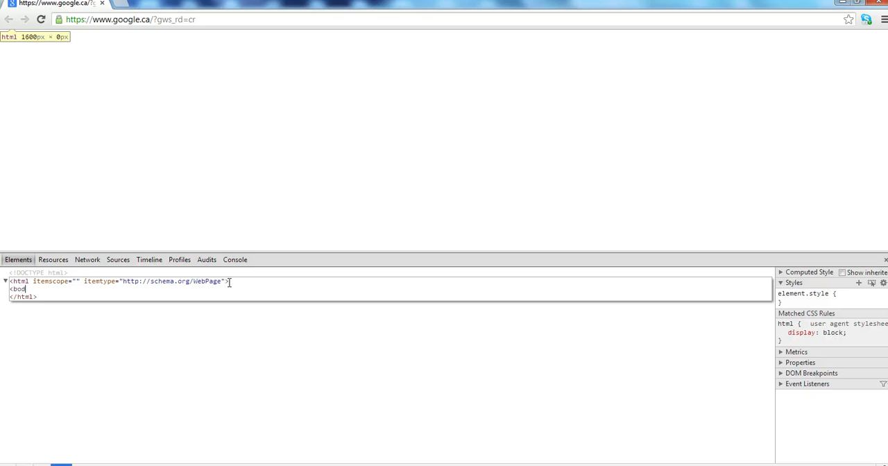
pyautogui.write('dy')
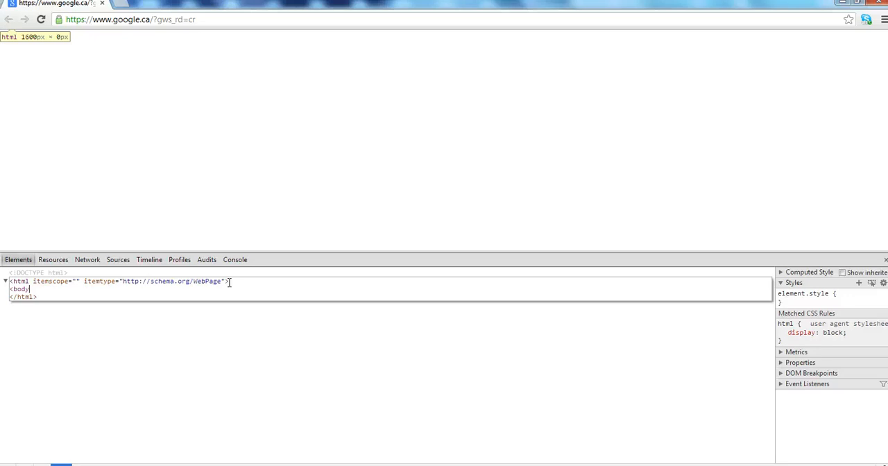
pyautogui.write('test')
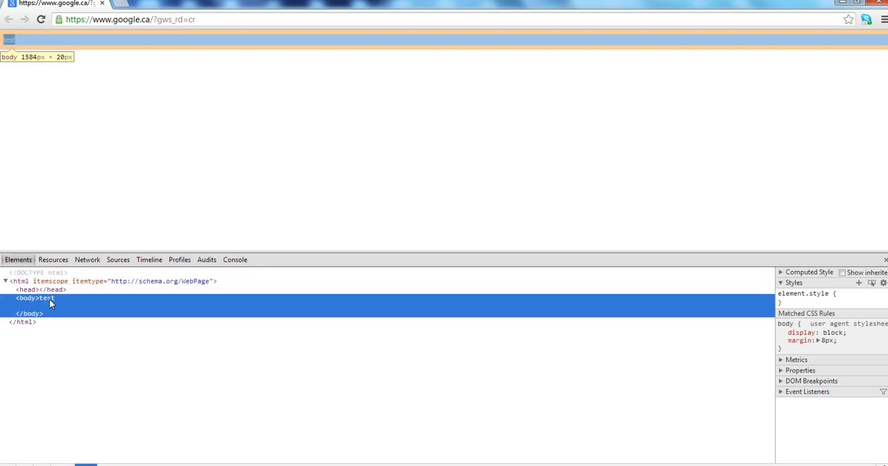
# Edit the body text as HTML to wrap 'test' in h1 tags, then select the body element
pyautogui.rightClick(48, 304)
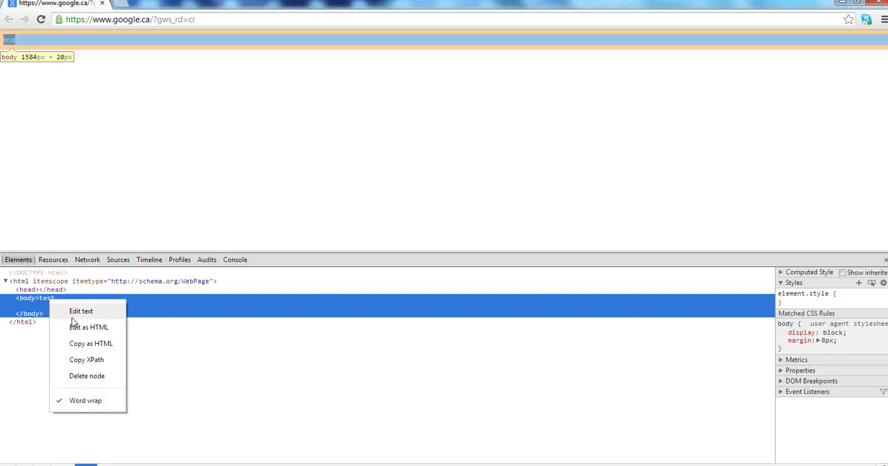
pyautogui.moveTo(75, 312)
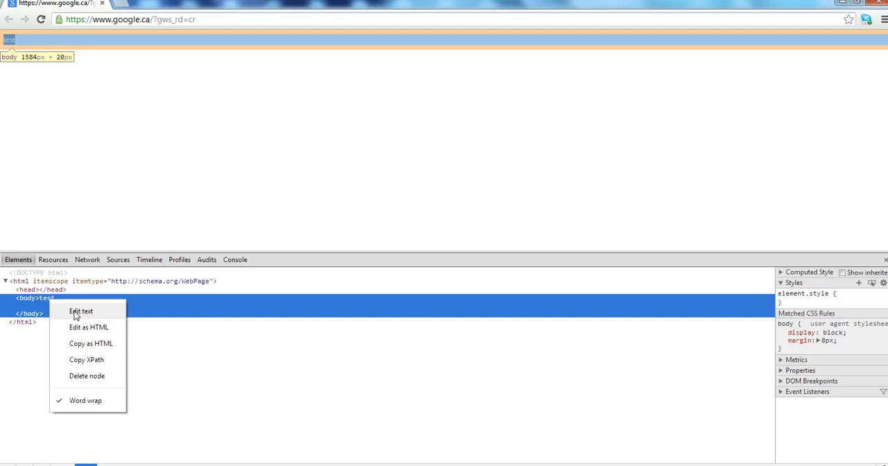
pyautogui.moveTo(89, 326)
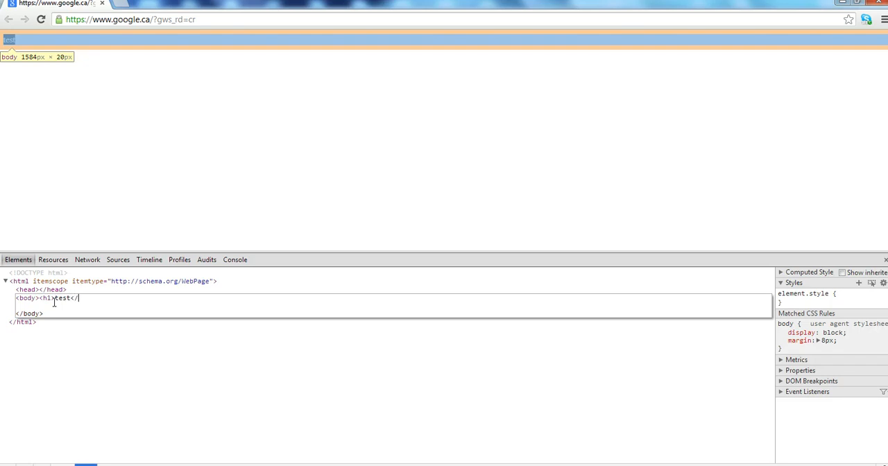
pyautogui.write('h1>')
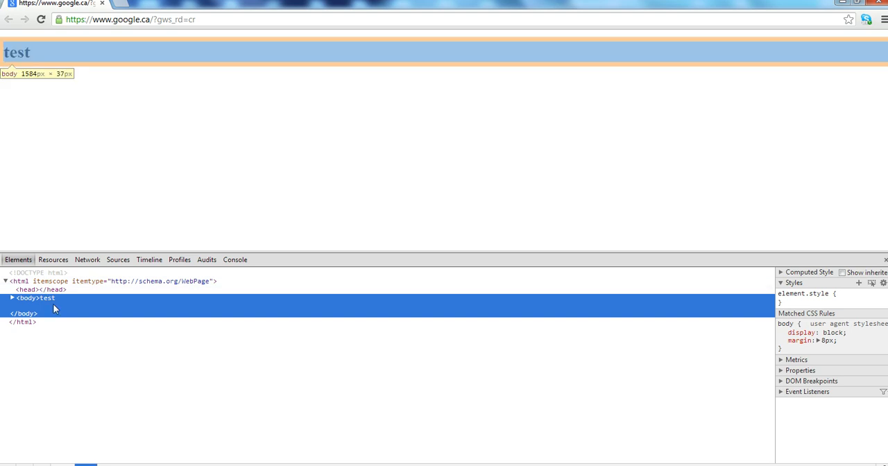
pyautogui.rightClick(45, 297)
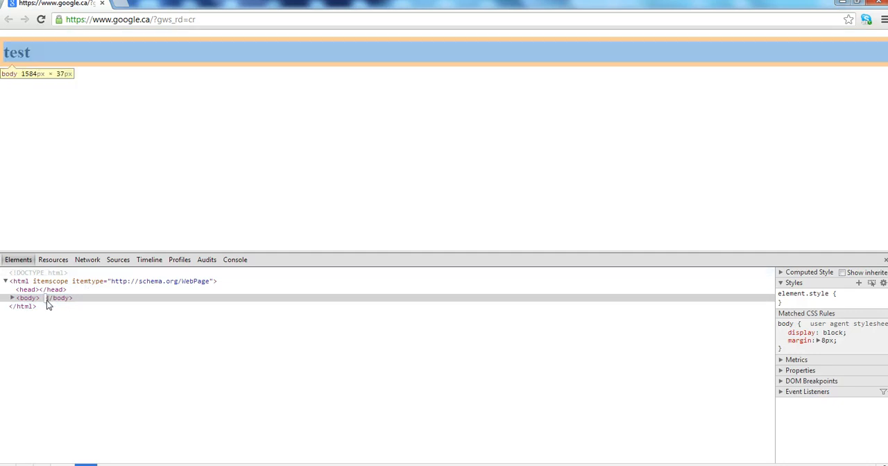
pyautogui.click(28, 297)
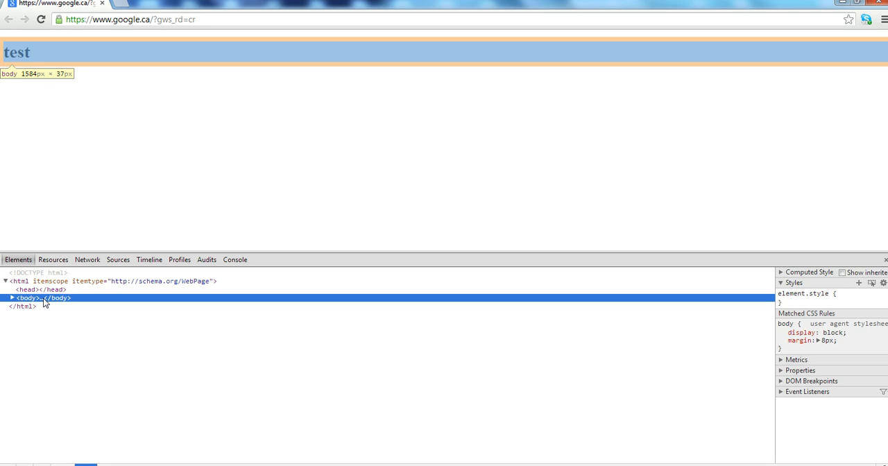
# Expand the body node to reveal its h1 child, then move to the Network panel
pyautogui.rightClick(30, 297)
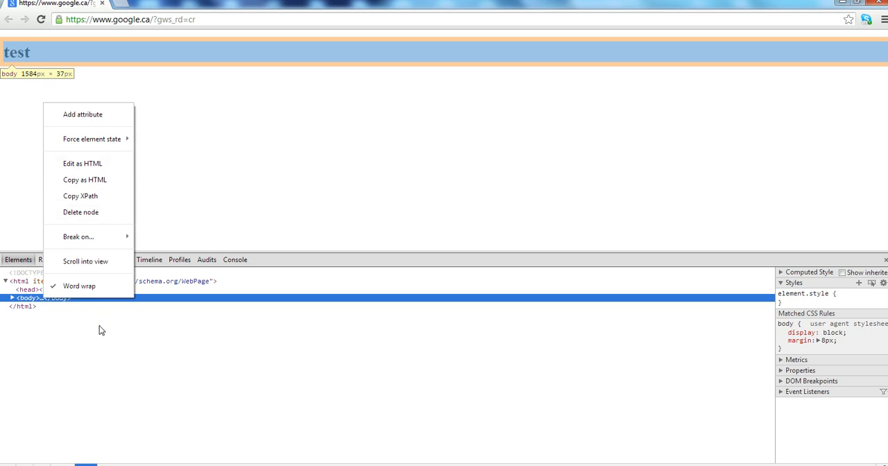
pyautogui.click(38, 150)
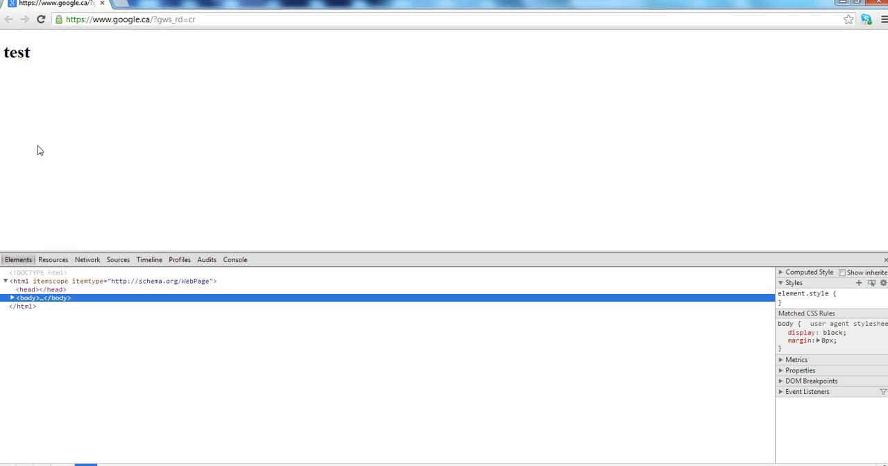
pyautogui.moveTo(75, 209)
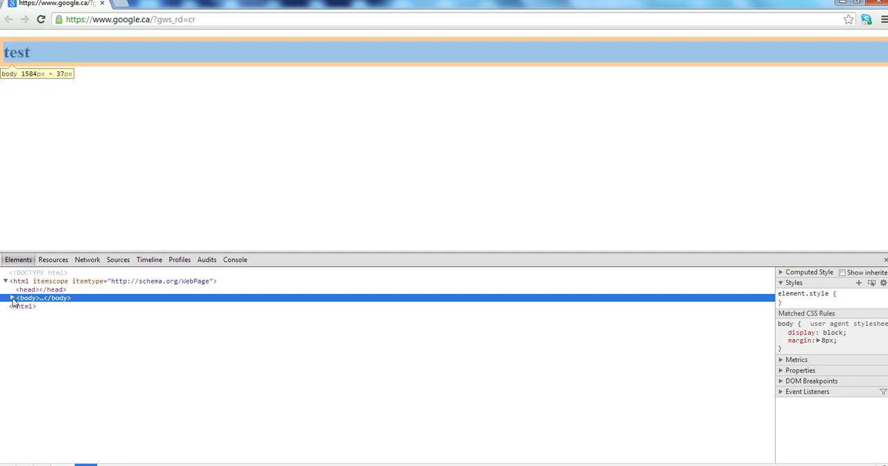
pyautogui.click(20, 297)
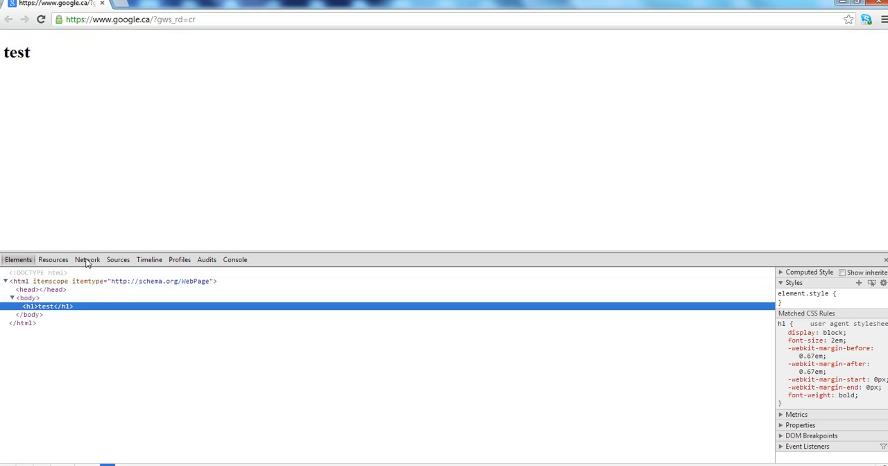
pyautogui.moveTo(85, 264)
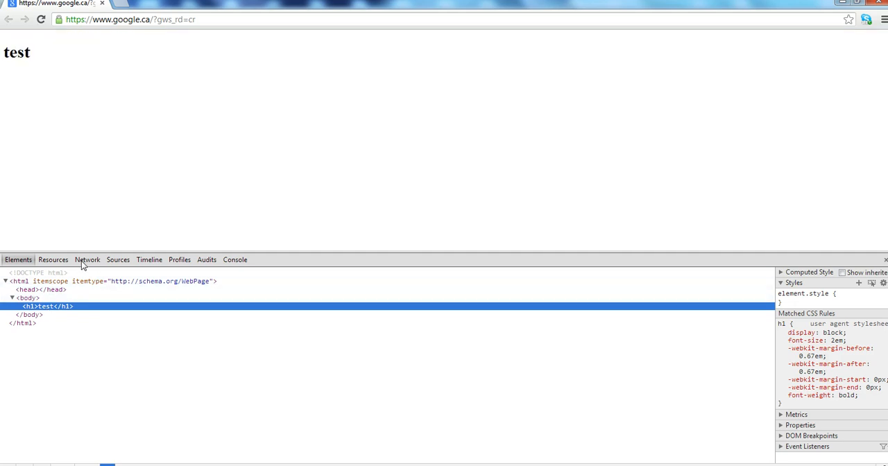
pyautogui.click(86, 260)
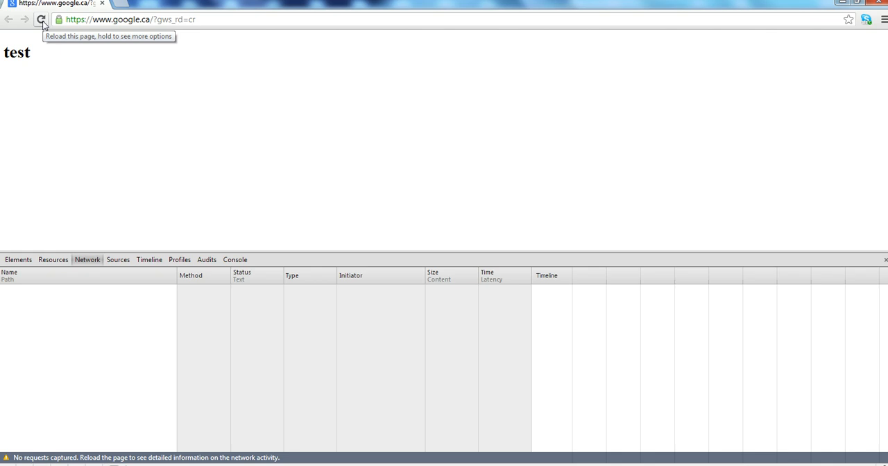
# Reload the page so Network lists its requests, then move to the Console panel
pyautogui.click(41, 20)
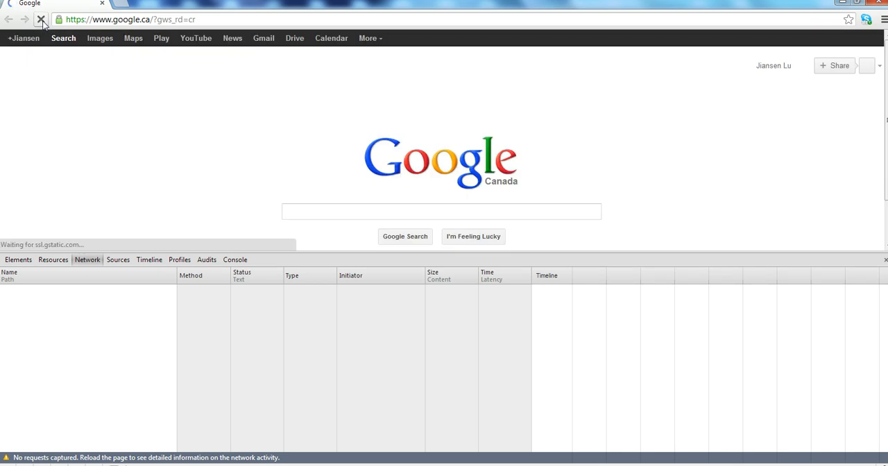
pyautogui.click(41, 19)
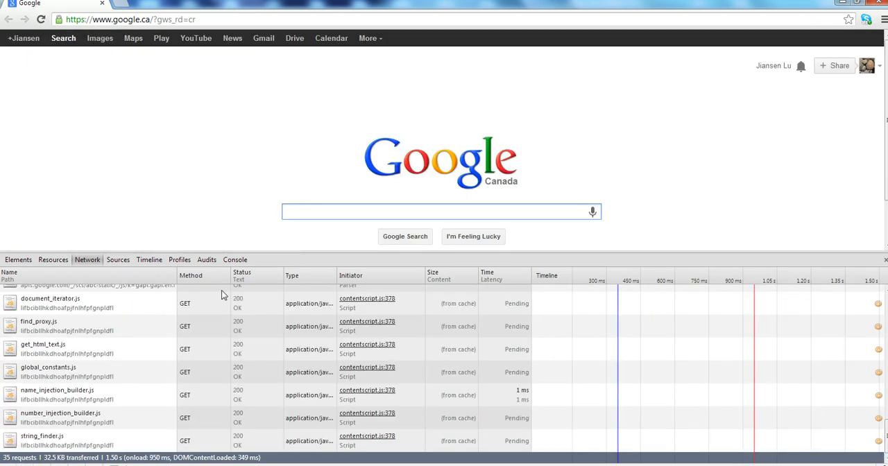
pyautogui.moveTo(210, 299)
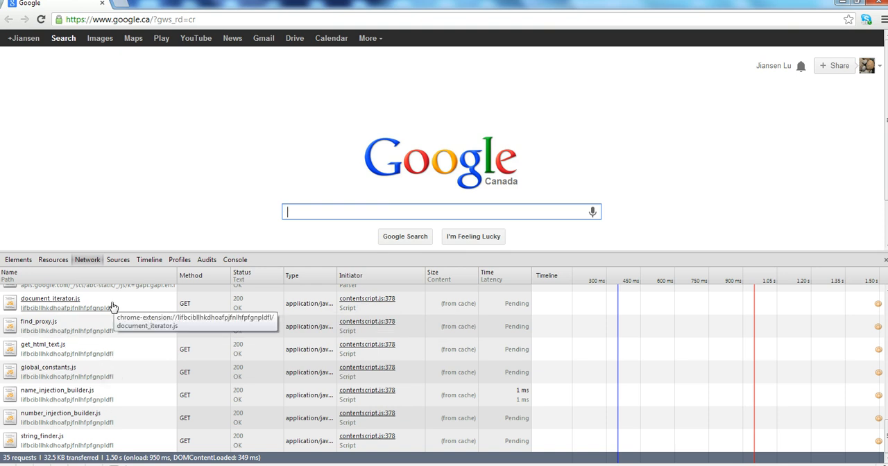
pyautogui.moveTo(233, 267)
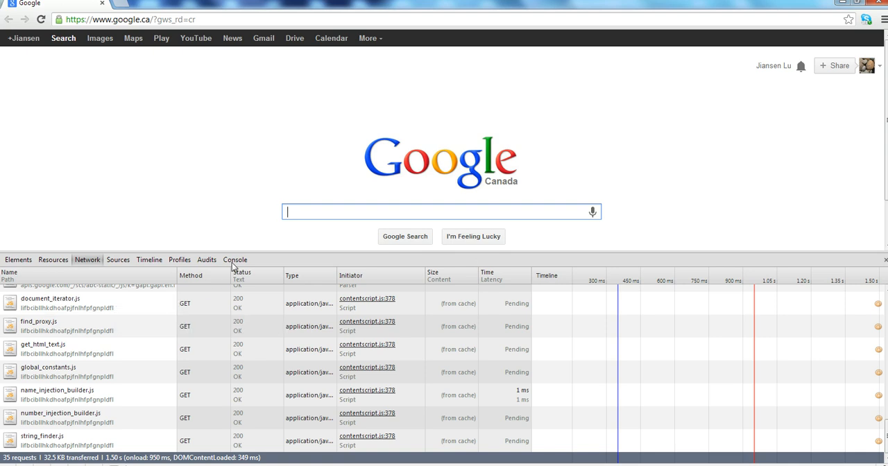
pyautogui.click(234, 260)
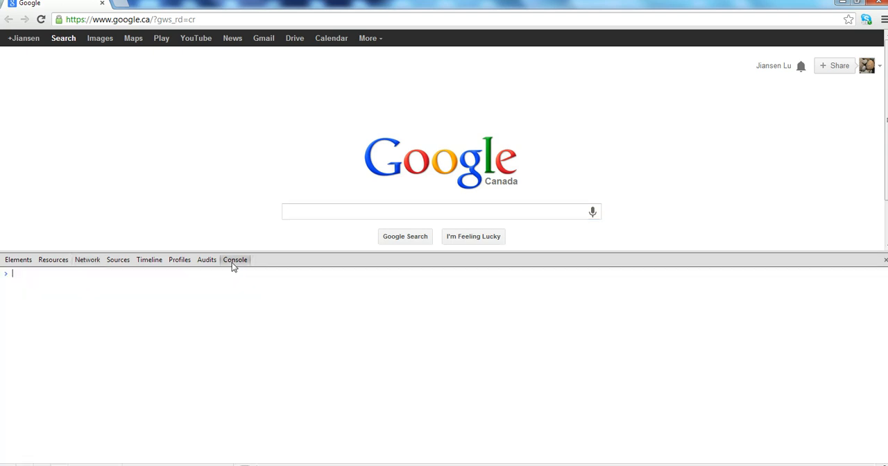
pyautogui.moveTo(216, 286)
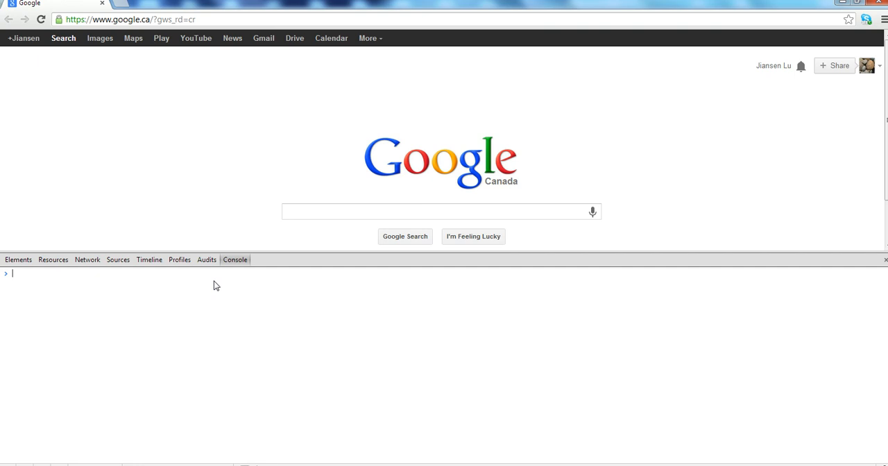
pyautogui.moveTo(77, 272)
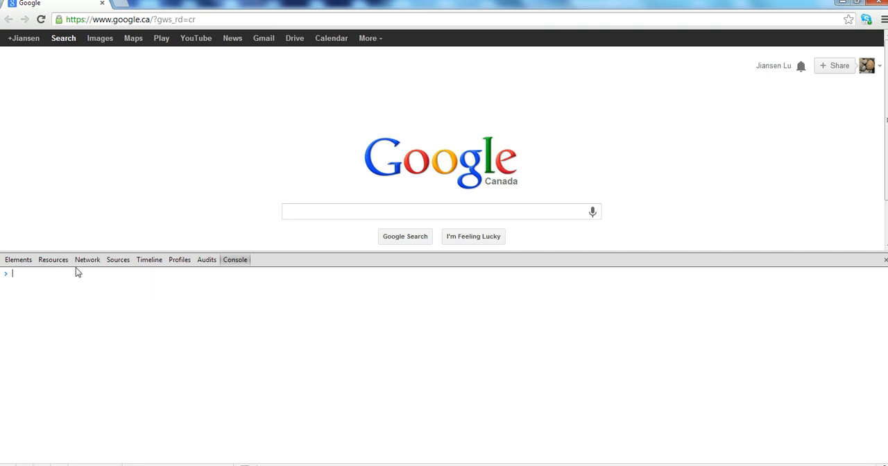
# Visit Resources and Sources with the file navigator shown, then return to Elements
pyautogui.click(52, 260)
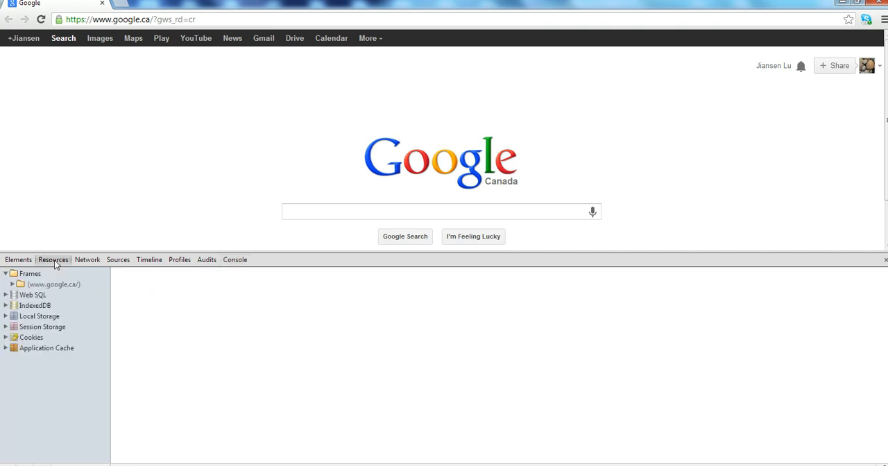
pyautogui.moveTo(108, 269)
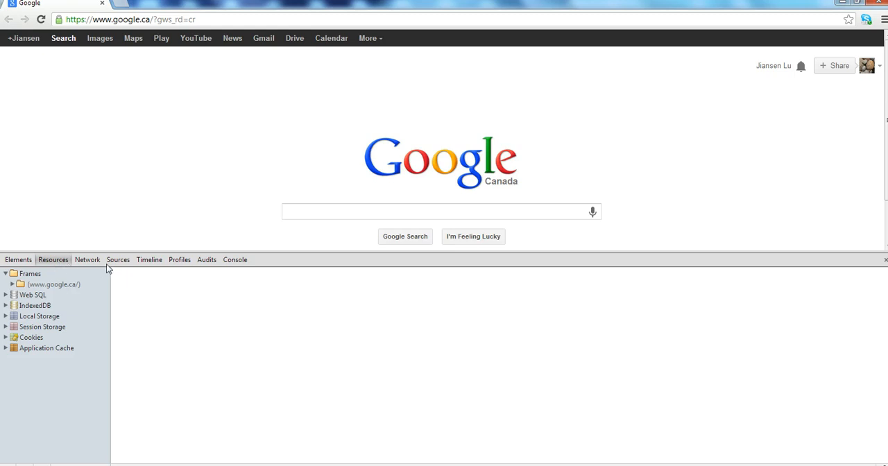
pyautogui.moveTo(116, 265)
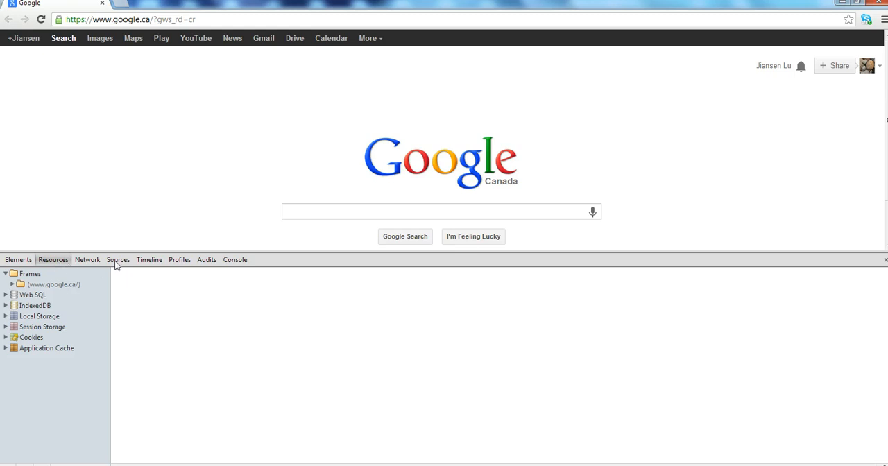
pyautogui.click(118, 259)
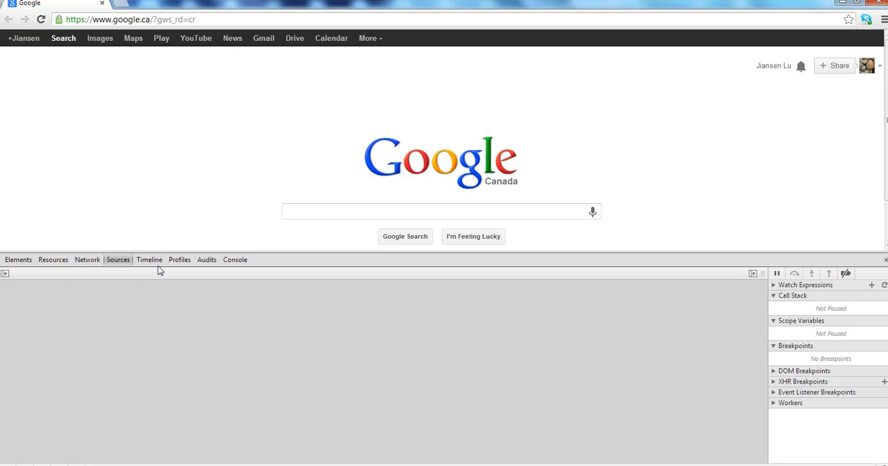
pyautogui.moveTo(172, 283)
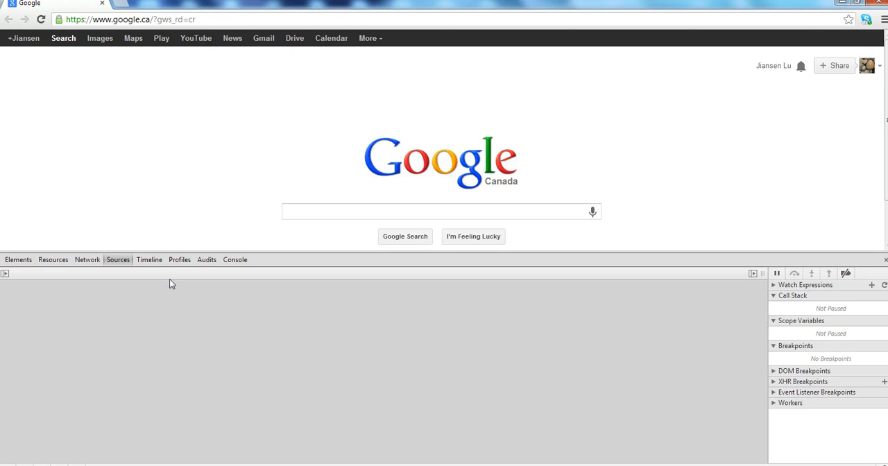
pyautogui.moveTo(169, 289)
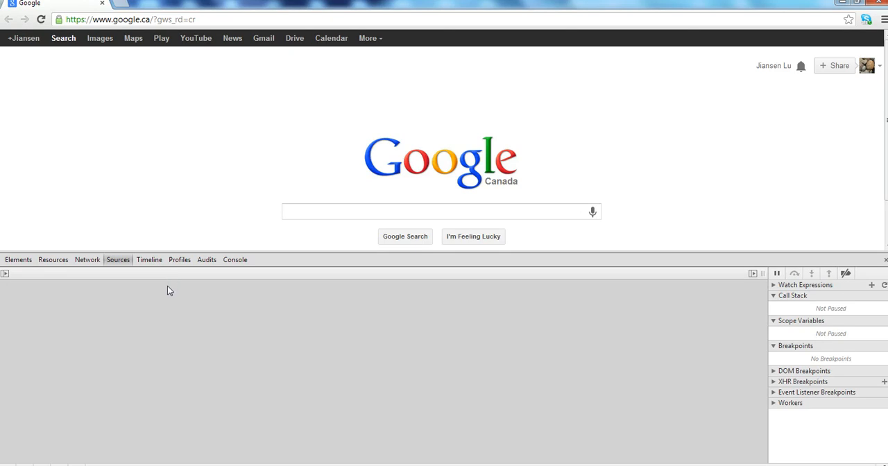
pyautogui.moveTo(5, 272)
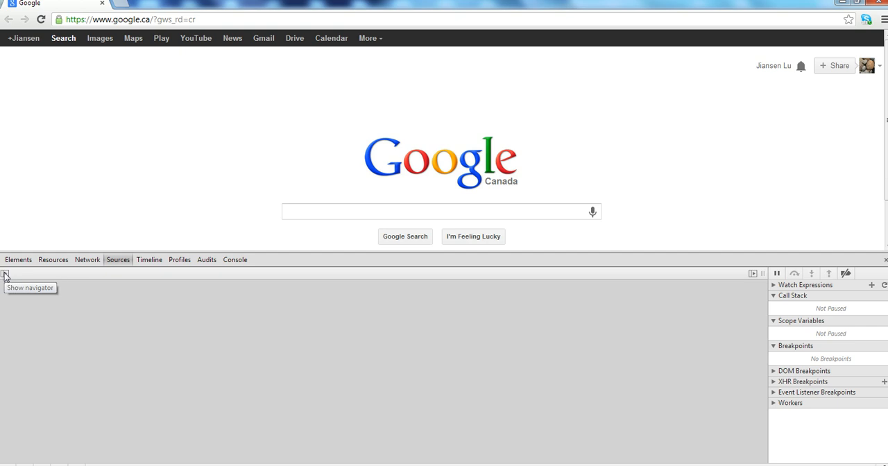
pyautogui.click(6, 272)
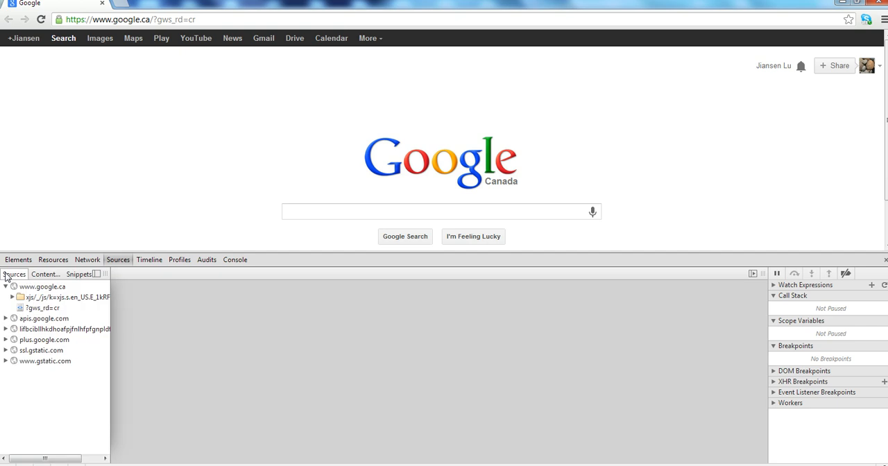
pyautogui.moveTo(78, 80)
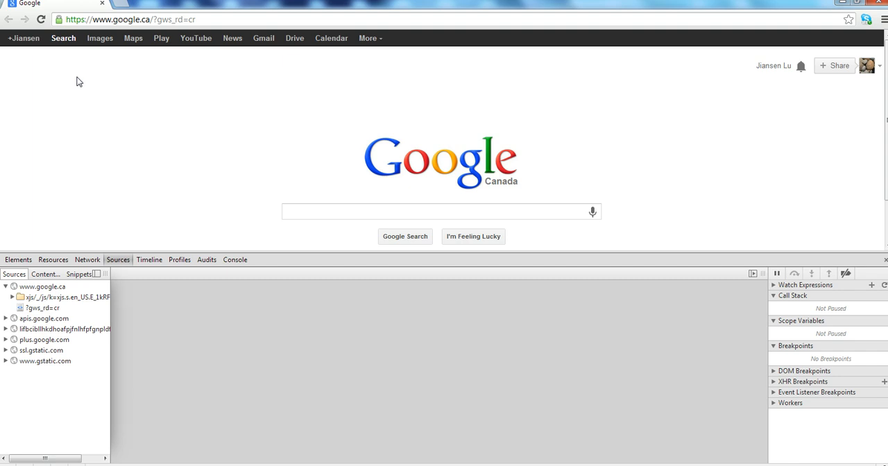
pyautogui.moveTo(81, 143)
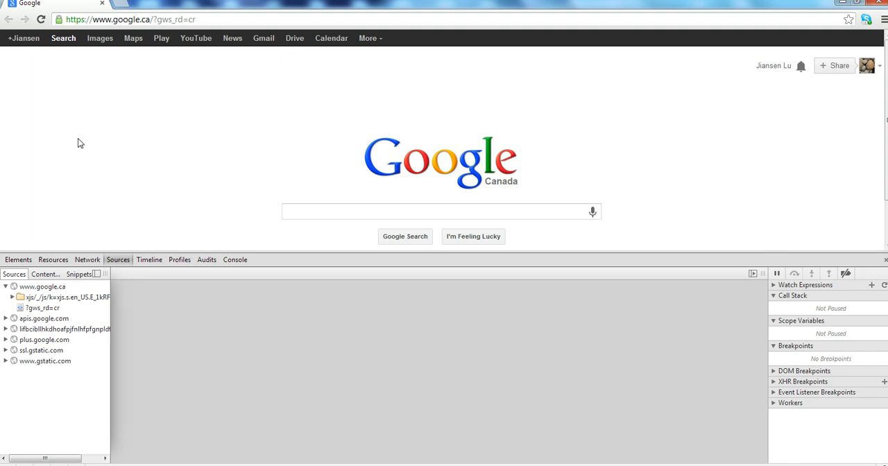
pyautogui.click(18, 260)
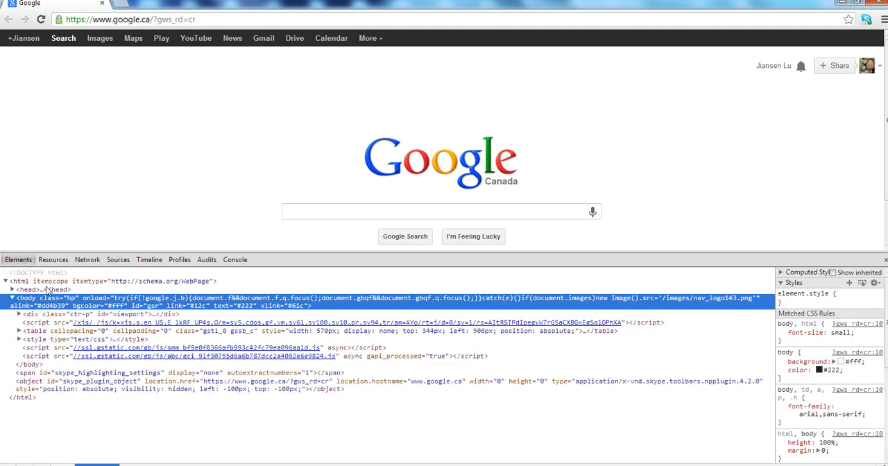
pyautogui.moveTo(14, 305)
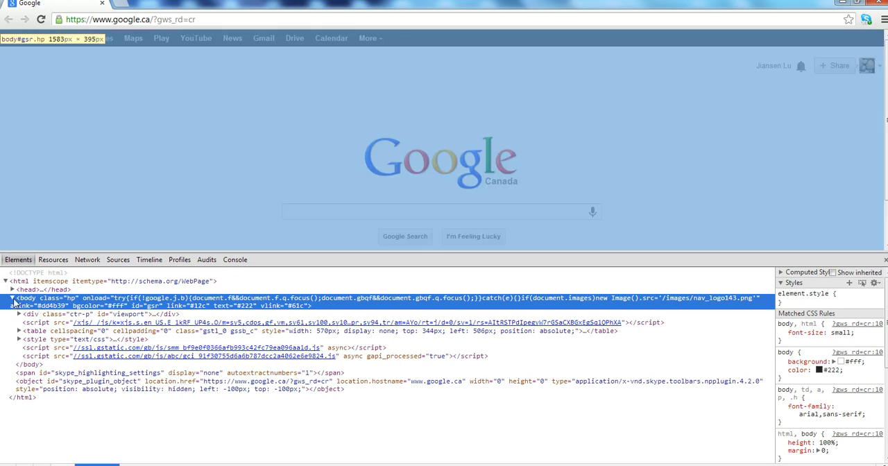
# Select the body element and expand the style element inside it to show its CSS
pyautogui.click(13, 306)
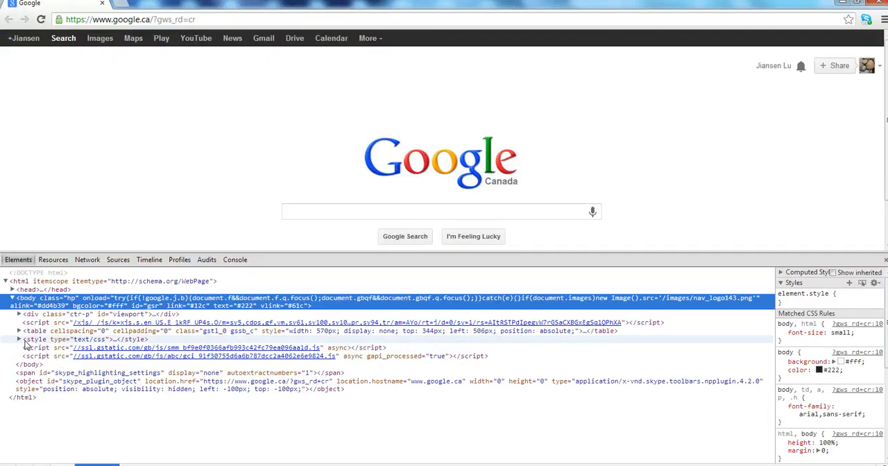
pyautogui.click(21, 330)
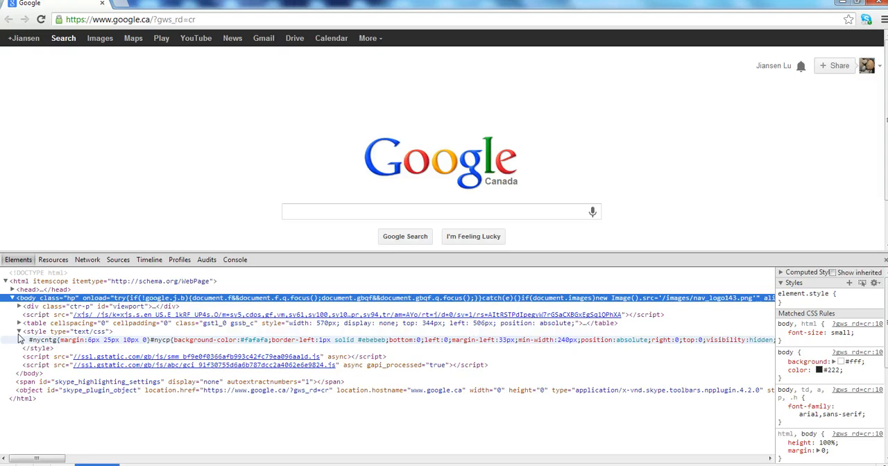
# Pick red for the body background colour in the Styles colour picker
pyautogui.rightClick(27, 305)
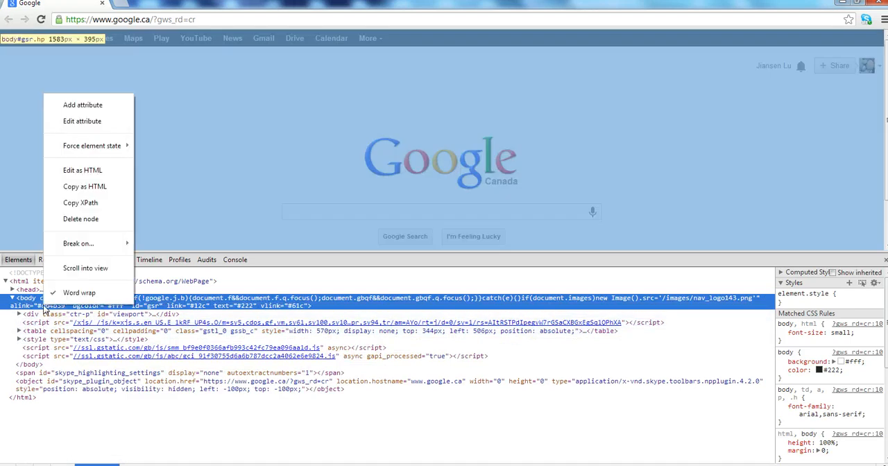
pyautogui.moveTo(83, 170)
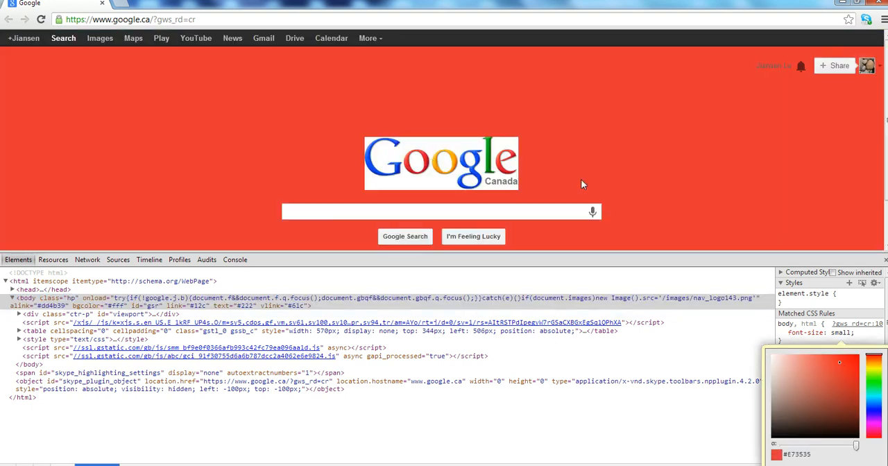
pyautogui.click(780, 333)
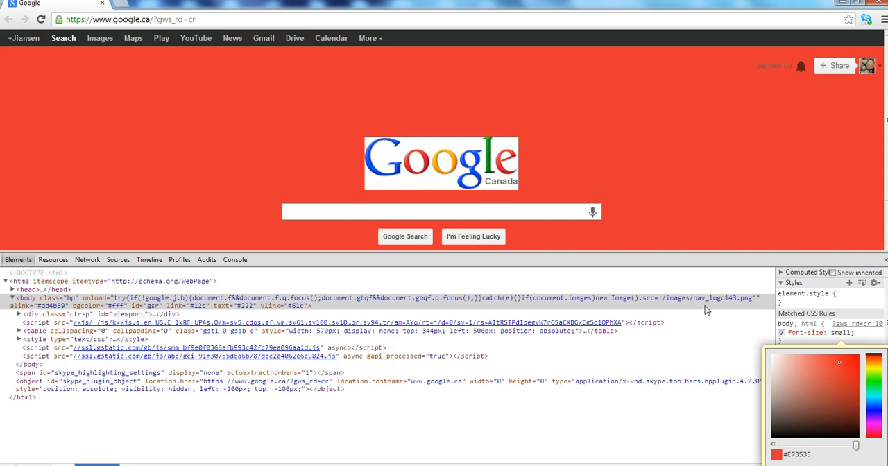